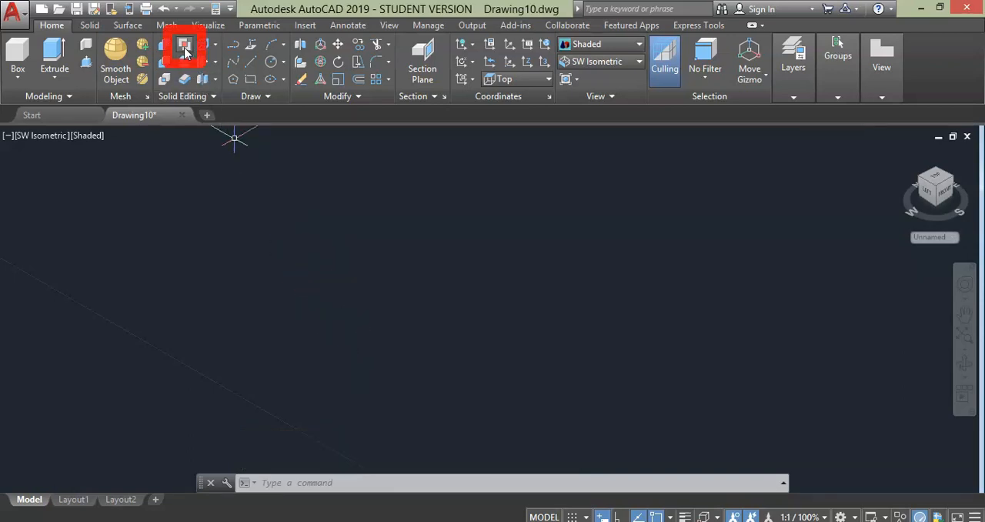
pyautogui.moveTo(184, 48)
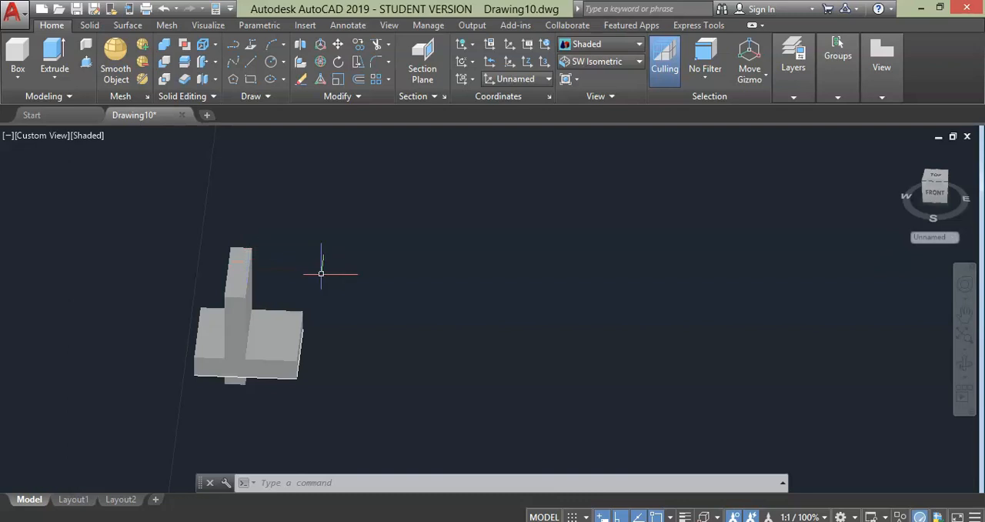
pyautogui.moveTo(350, 240)
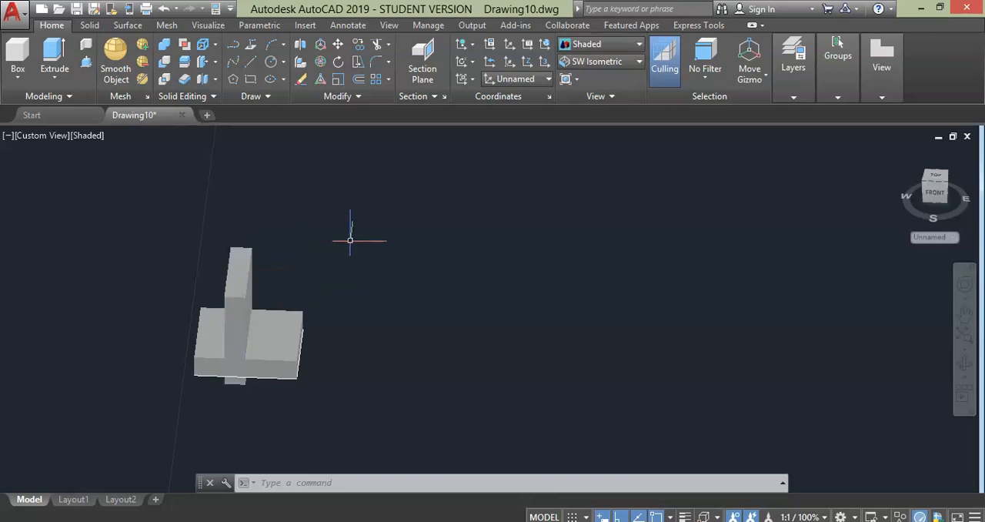
# Step: Zoom and orbit into a shaded view of the tall box passing through the flat box
pyautogui.click(247, 346)
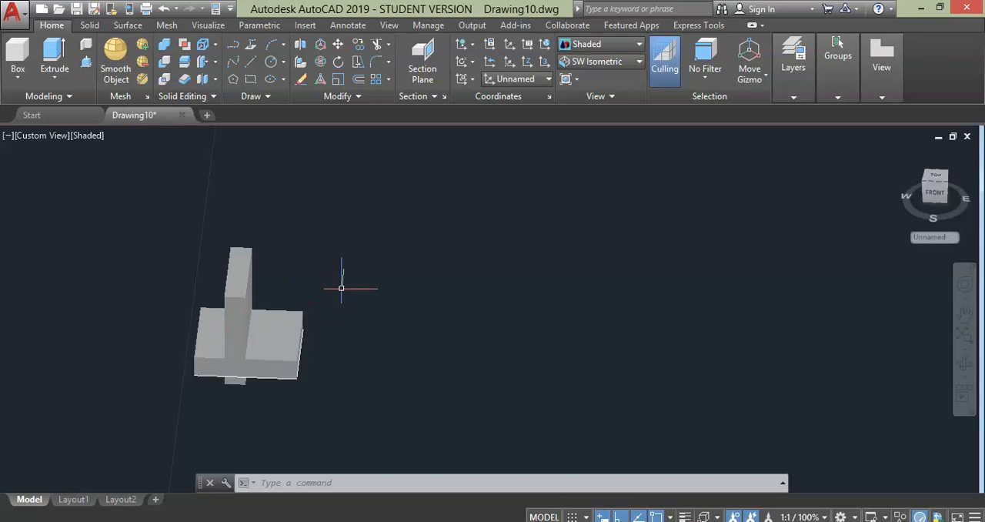
pyautogui.moveTo(262, 168)
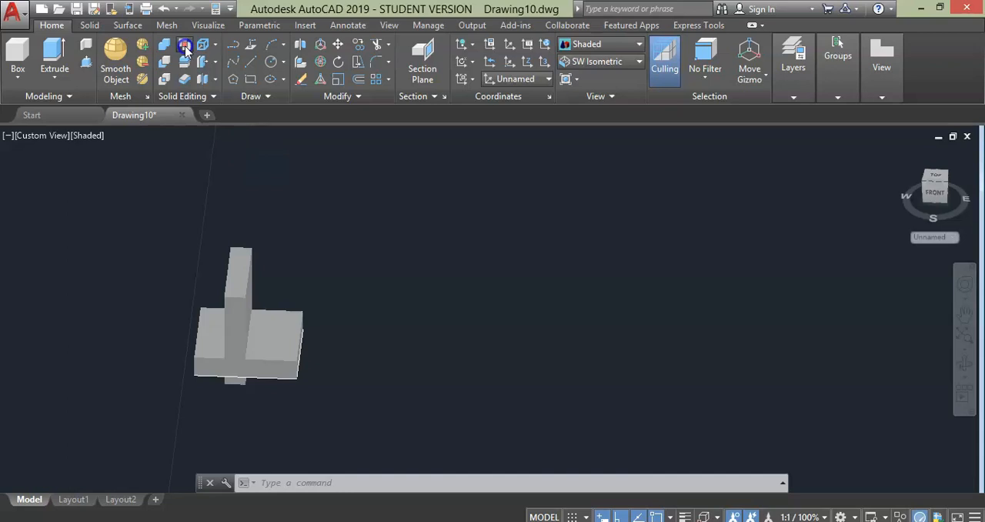
# Step: Run Interfere with the tall box as the first set and the flat box as the second
pyautogui.click(184, 44)
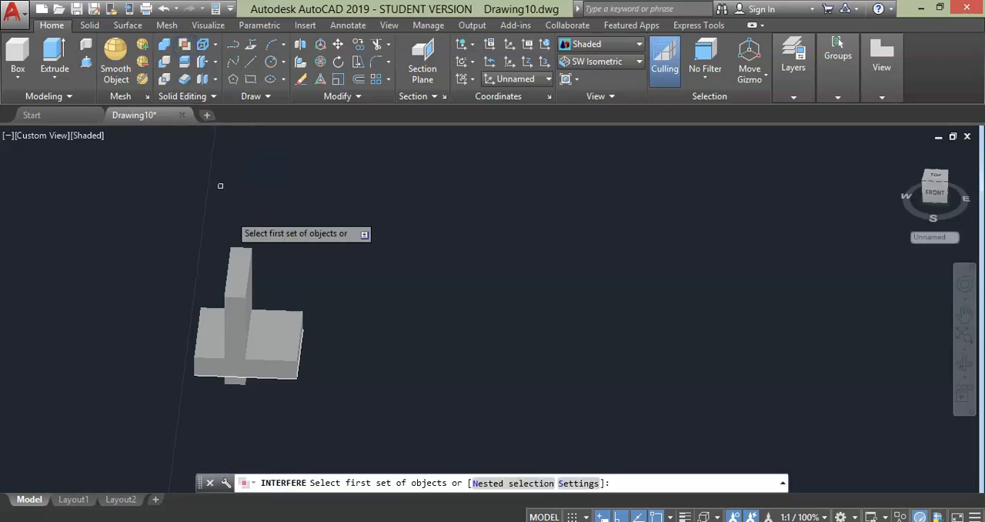
pyautogui.click(242, 308)
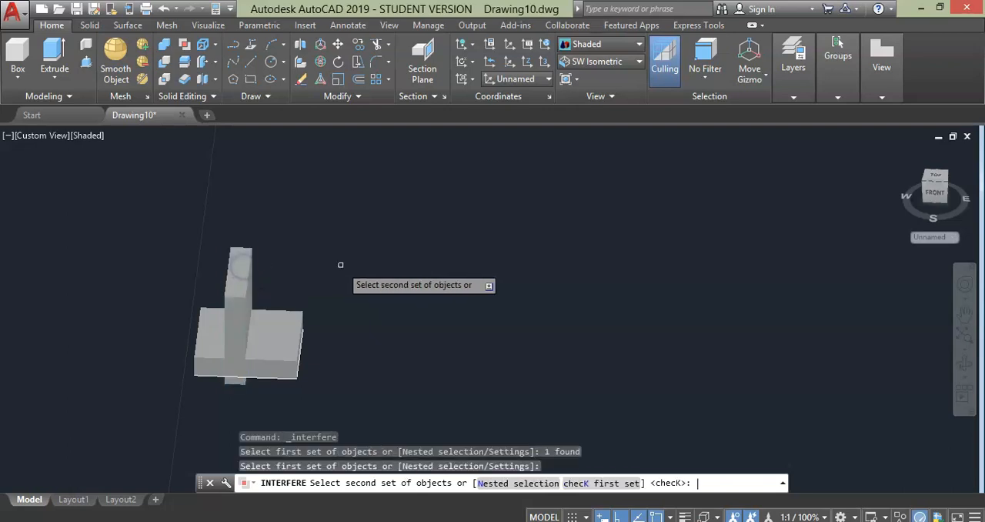
pyautogui.click(275, 333)
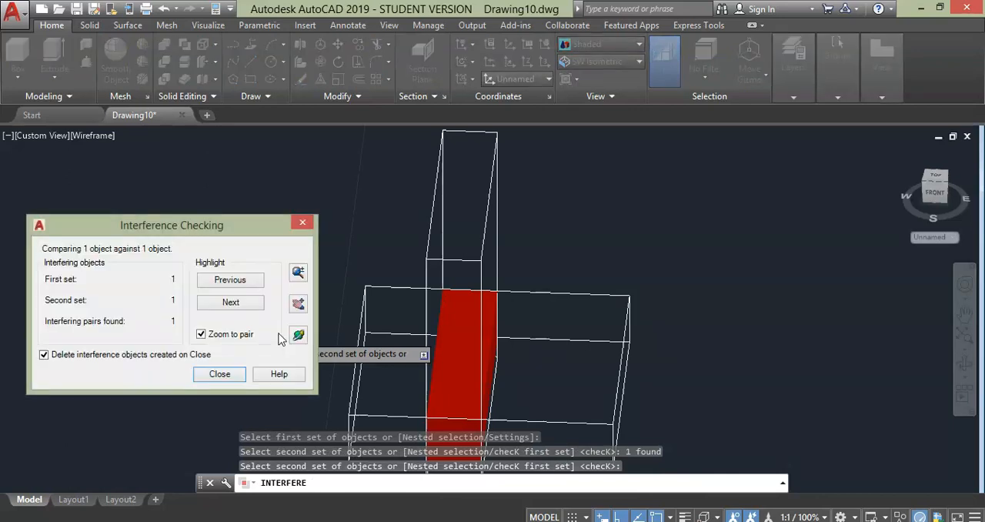
pyautogui.moveTo(266, 320)
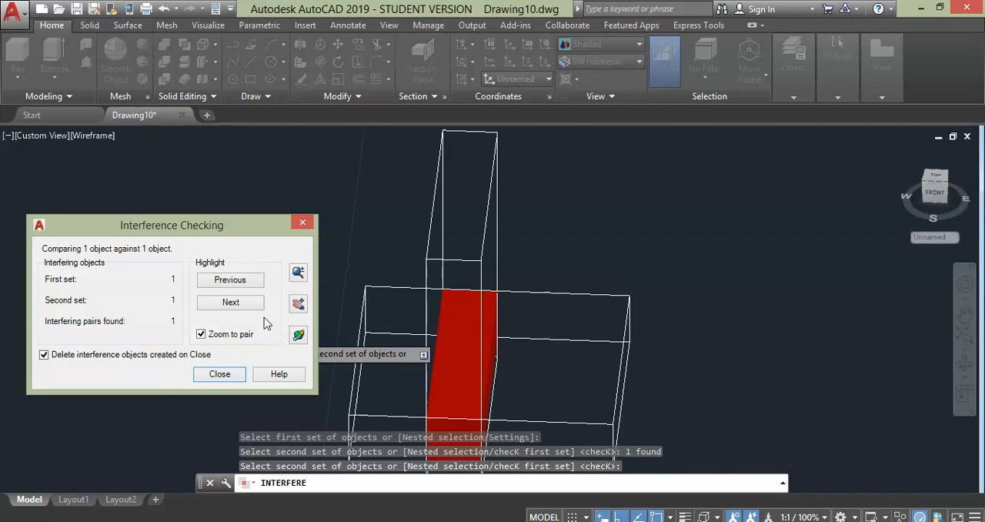
pyautogui.moveTo(83, 267)
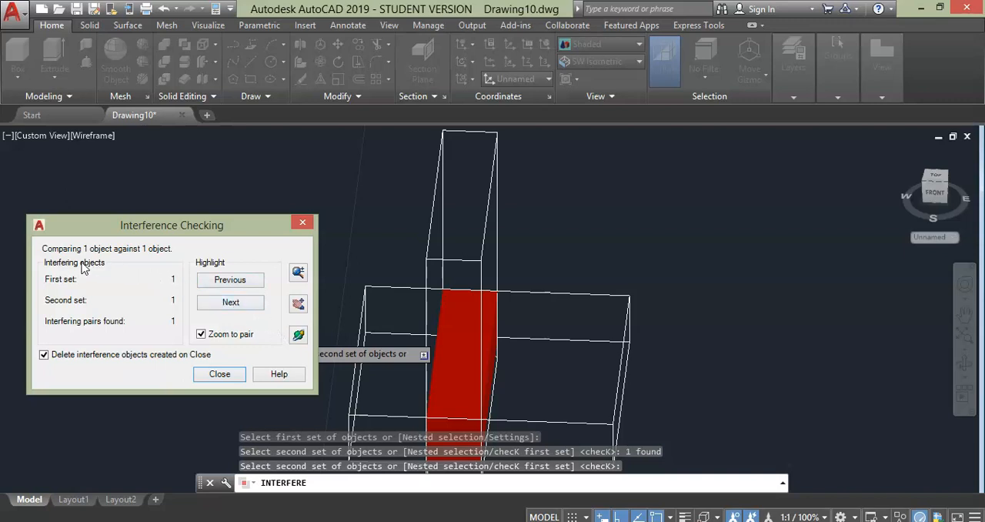
pyautogui.moveTo(131, 296)
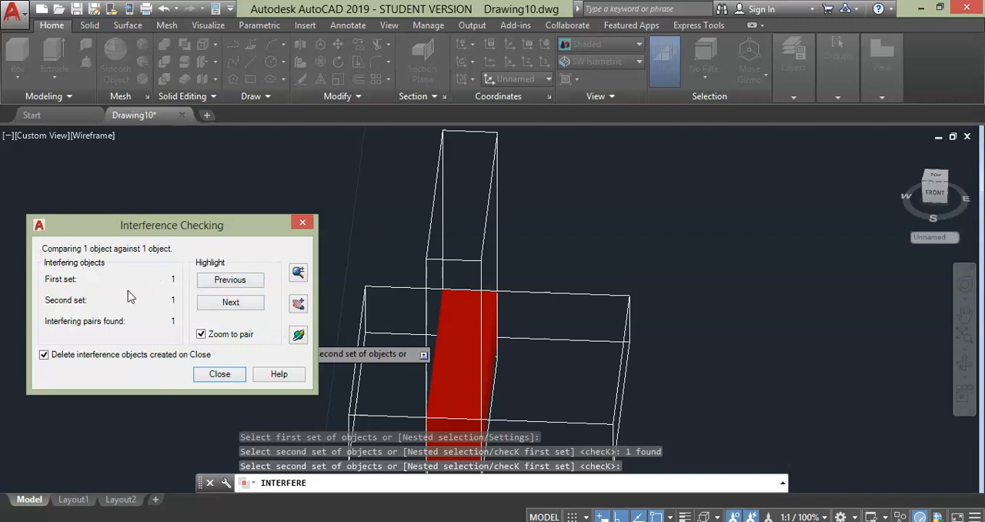
pyautogui.moveTo(149, 287)
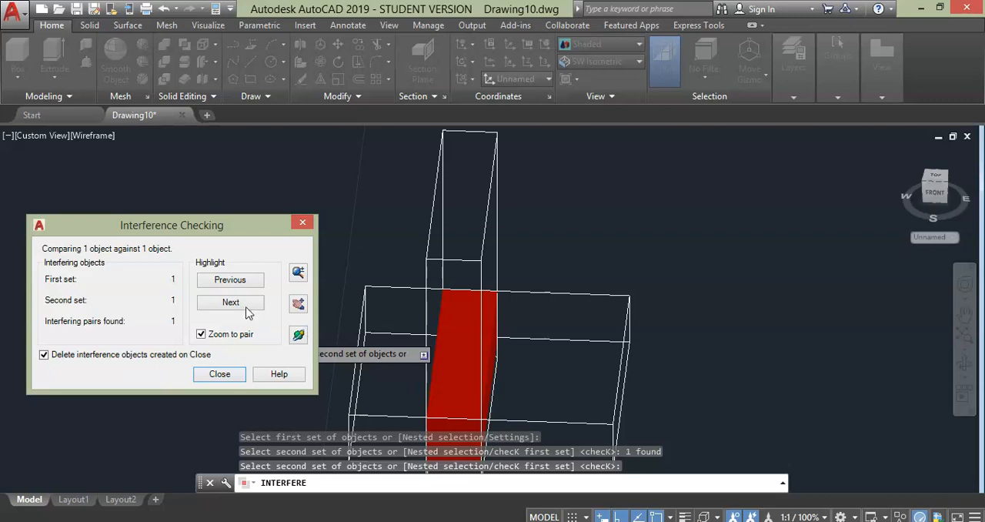
pyautogui.moveTo(110, 324)
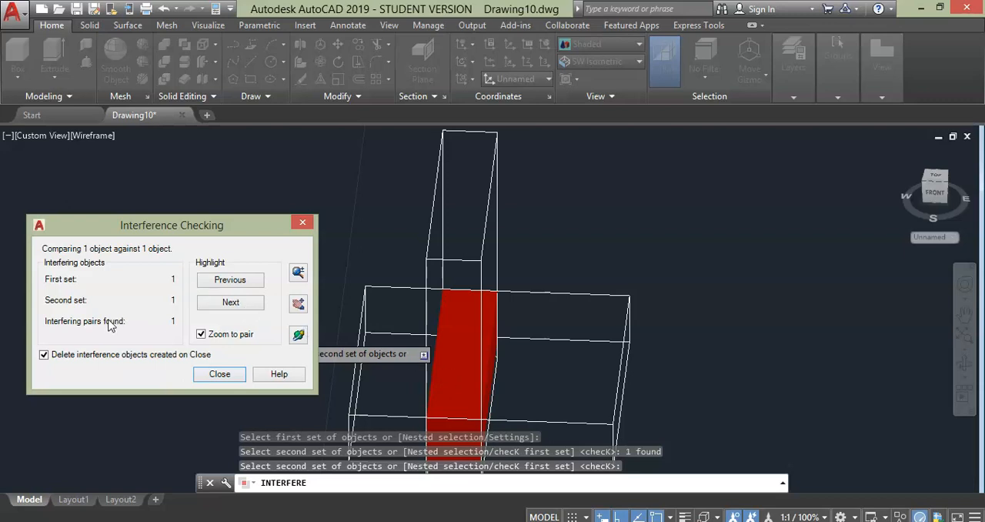
pyautogui.moveTo(139, 333)
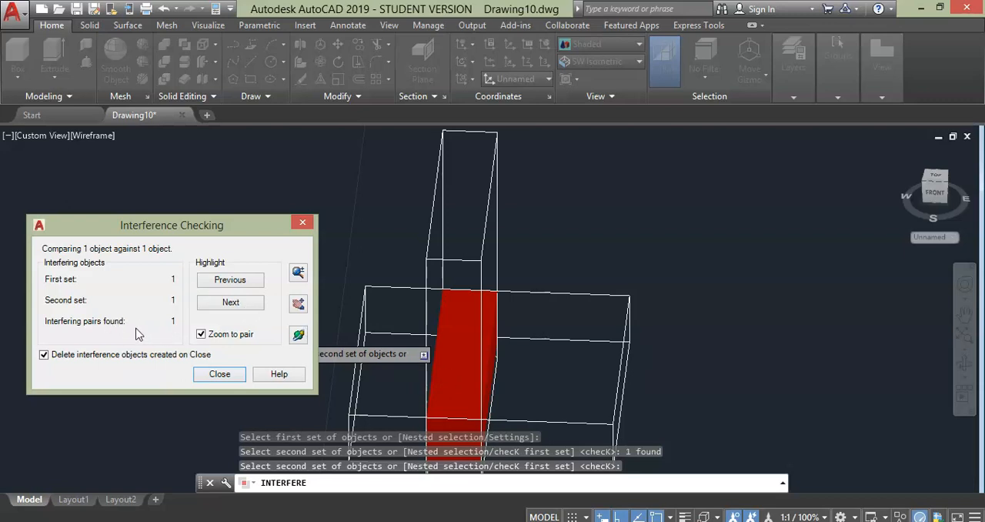
pyautogui.moveTo(148, 327)
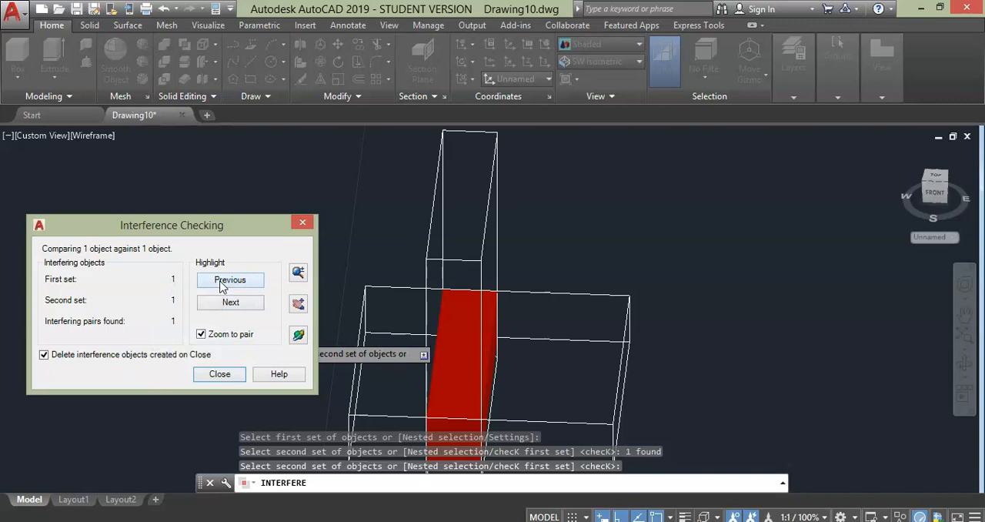
pyautogui.moveTo(230, 302)
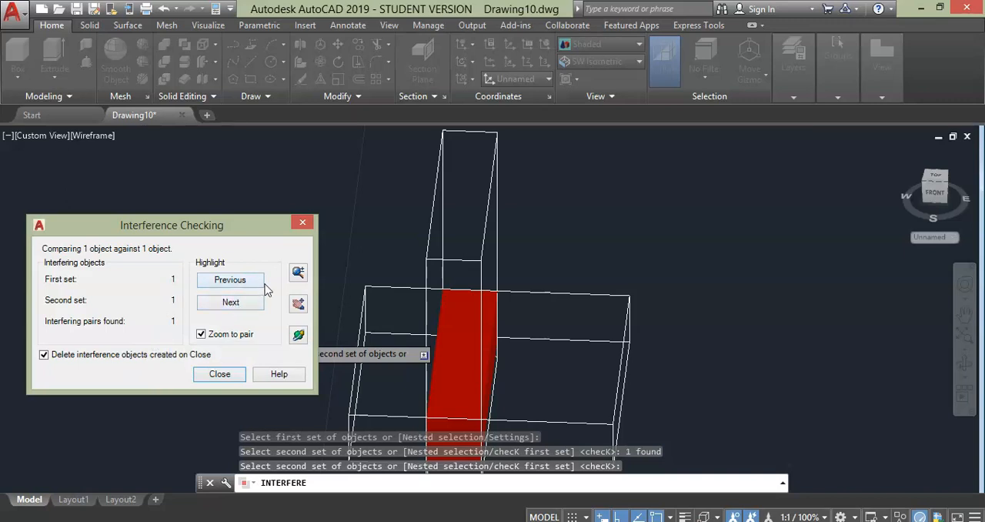
pyautogui.moveTo(298, 272)
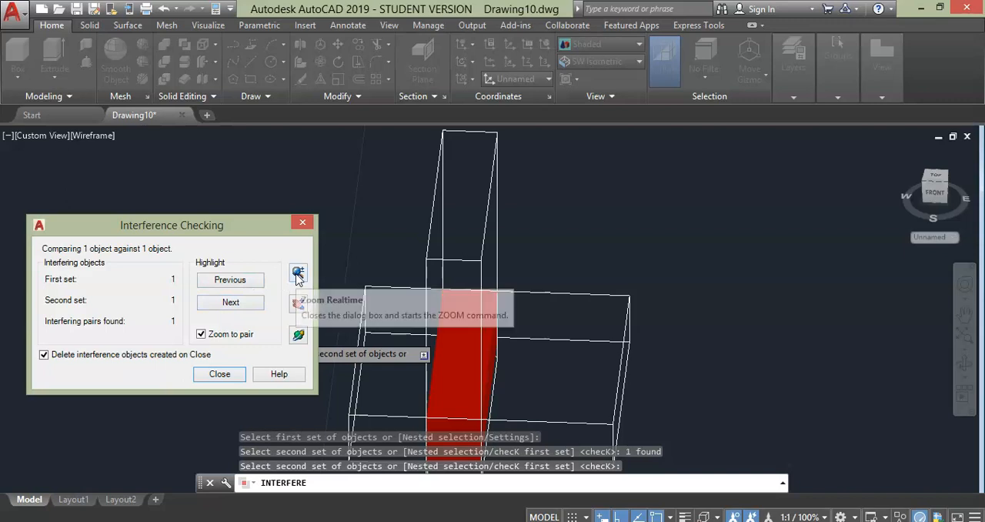
pyautogui.moveTo(298, 274)
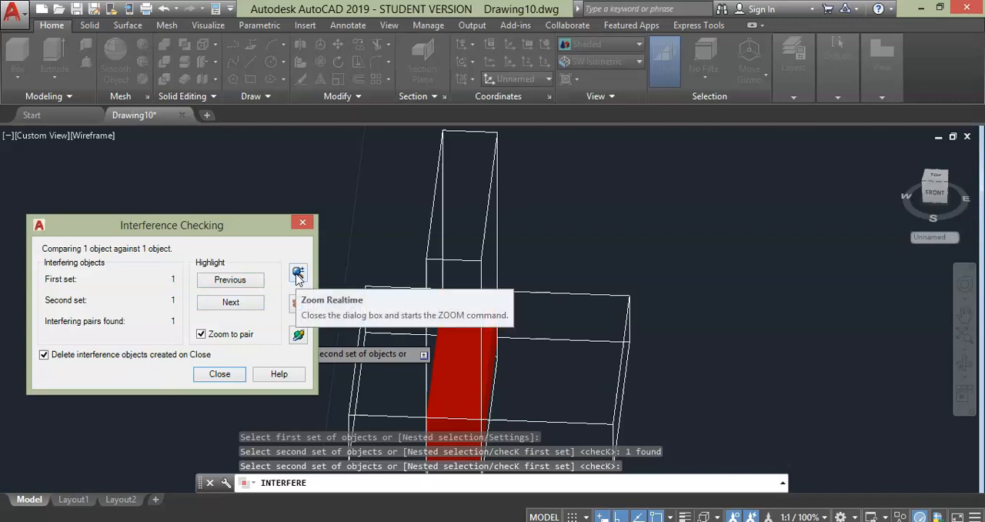
# Step: Zoom in on the red interference solid and orbit to inspect the overlap
pyautogui.click(297, 273)
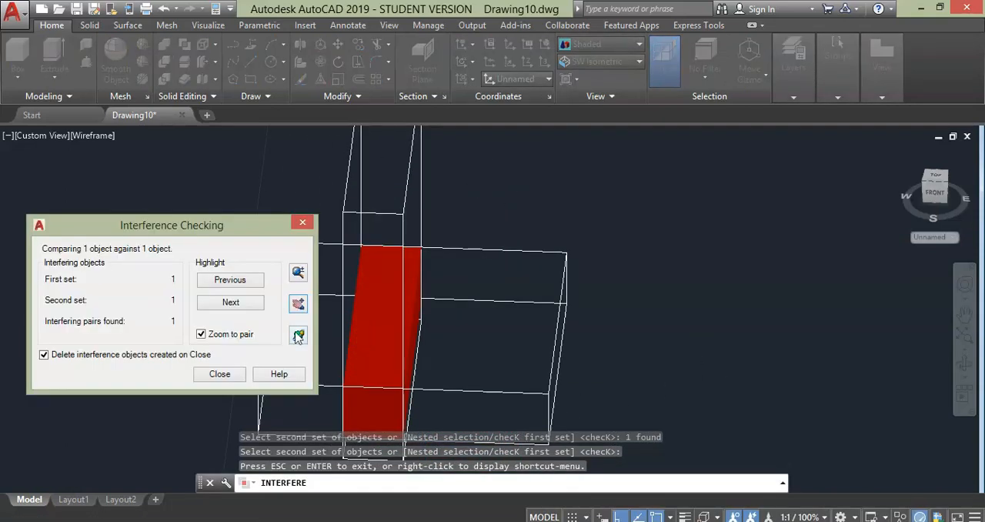
pyautogui.click(220, 373)
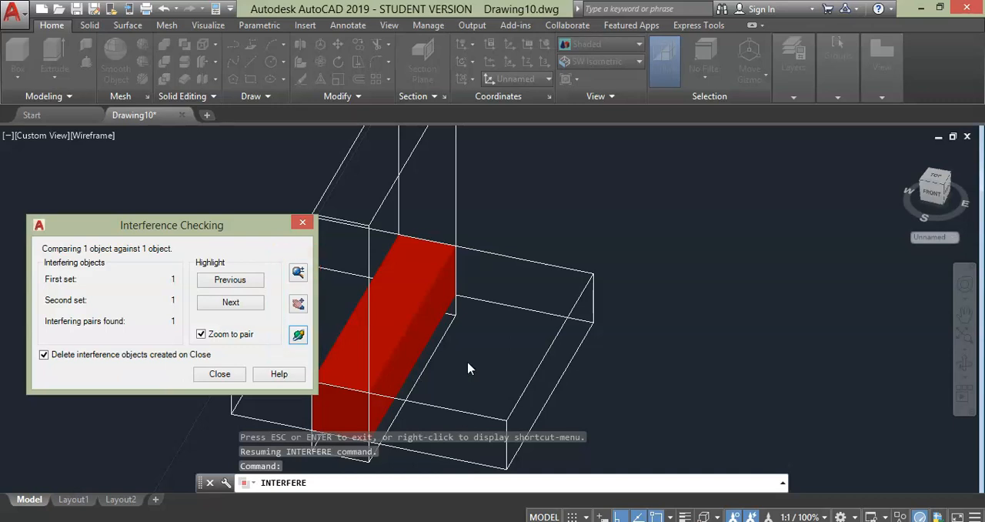
pyautogui.moveTo(955, 362)
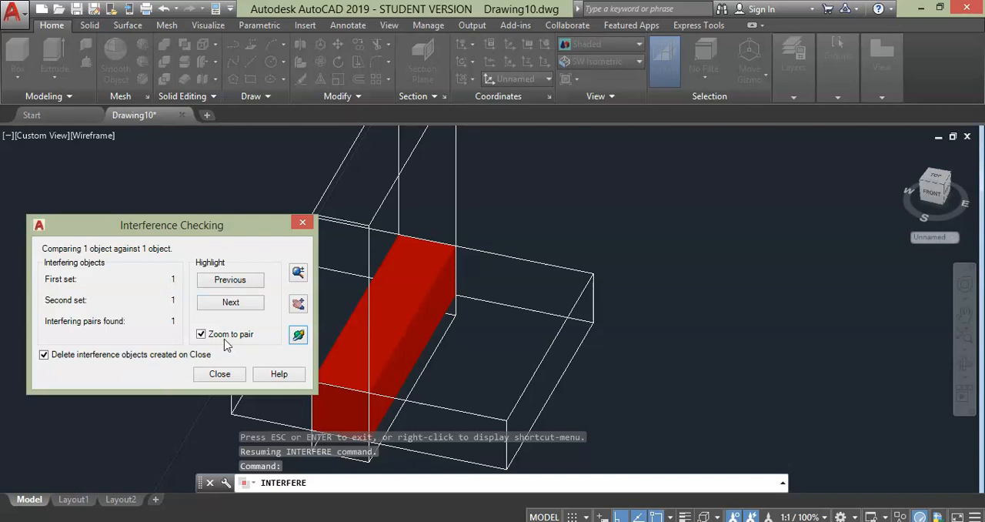
# Step: Close the first interference check and extrude the rectangles and circle into solids
pyautogui.click(219, 374)
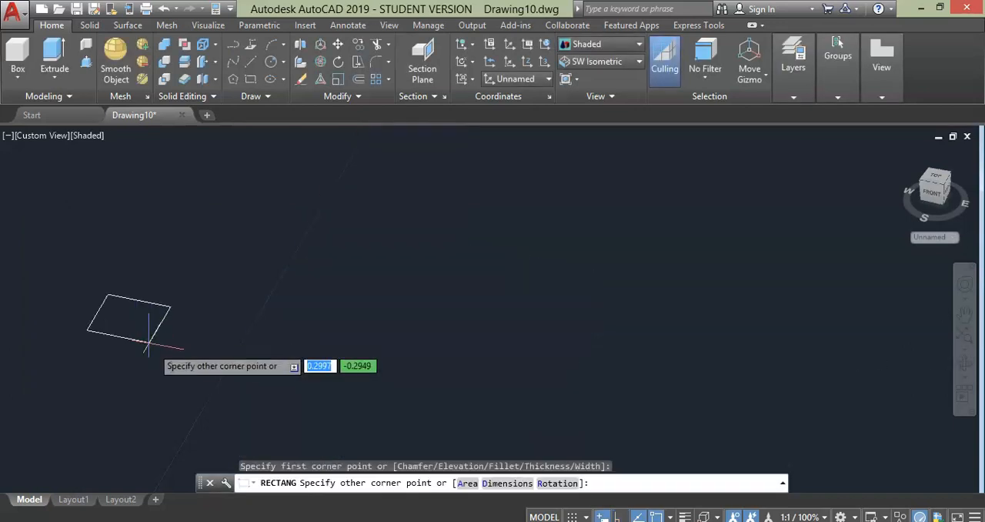
pyautogui.moveTo(315, 335)
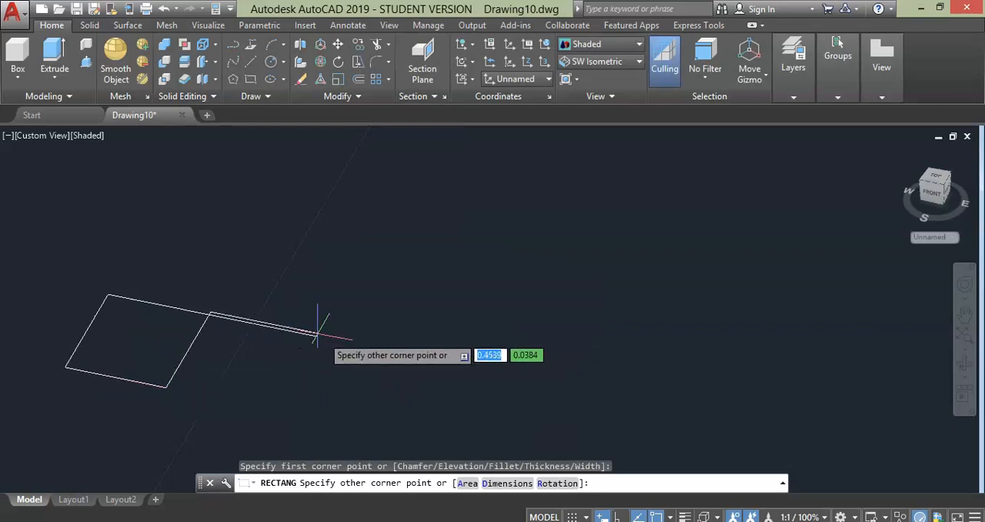
pyautogui.moveTo(346, 265)
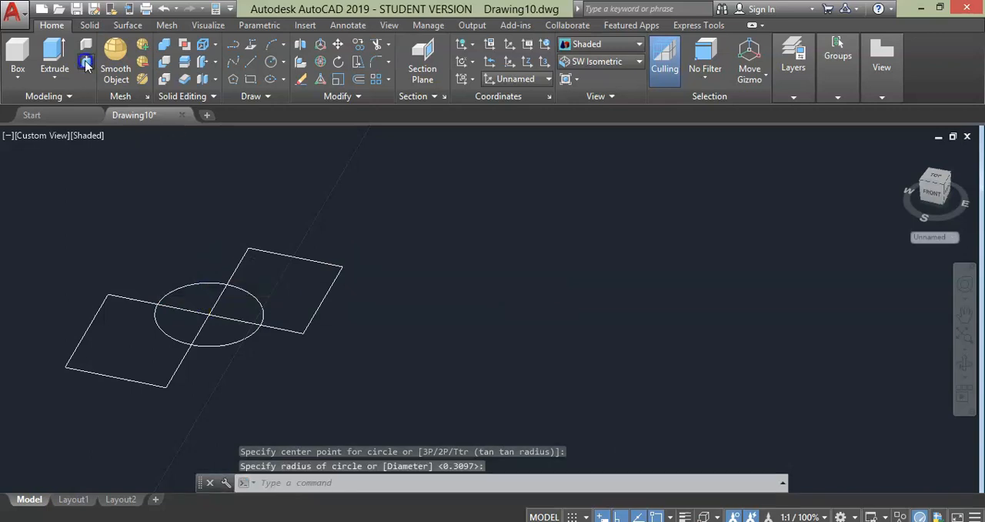
pyautogui.click(86, 62)
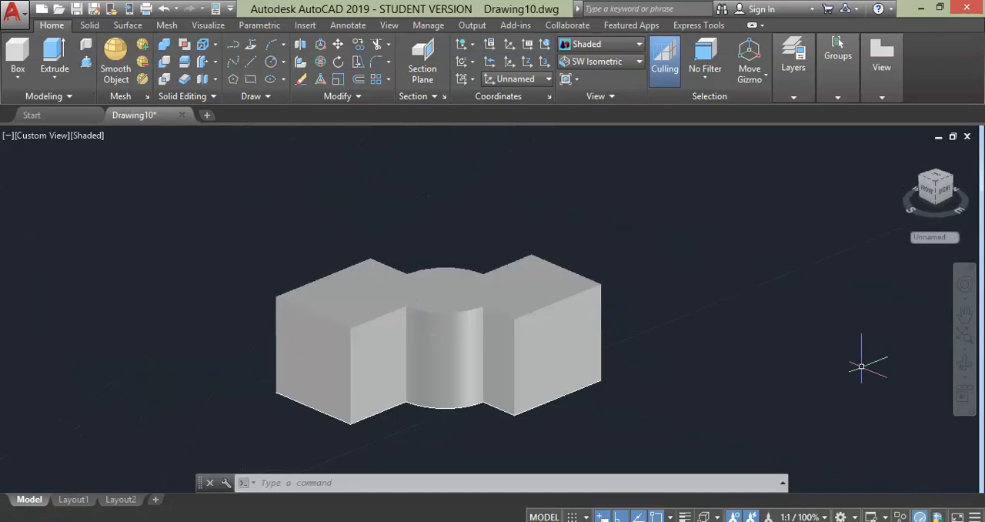
pyautogui.moveTo(869, 362)
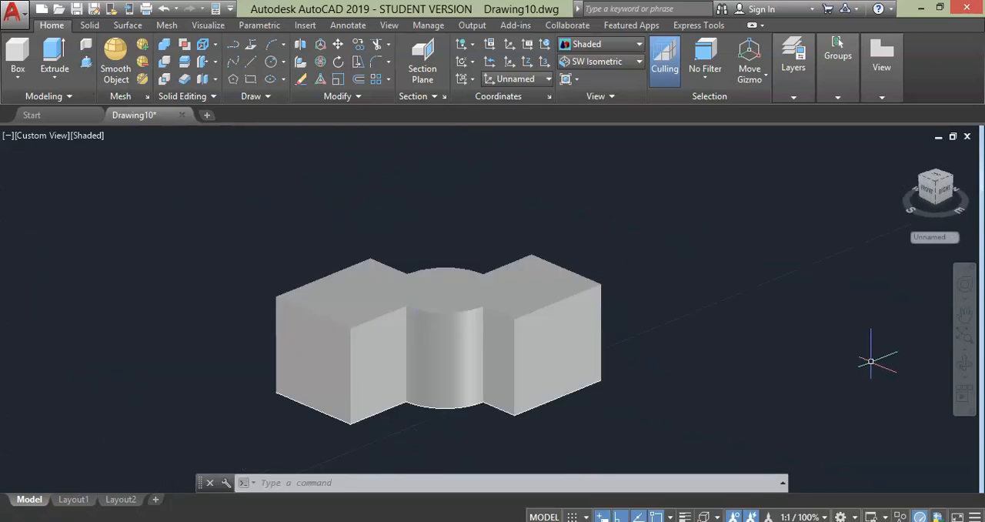
pyautogui.moveTo(497, 139)
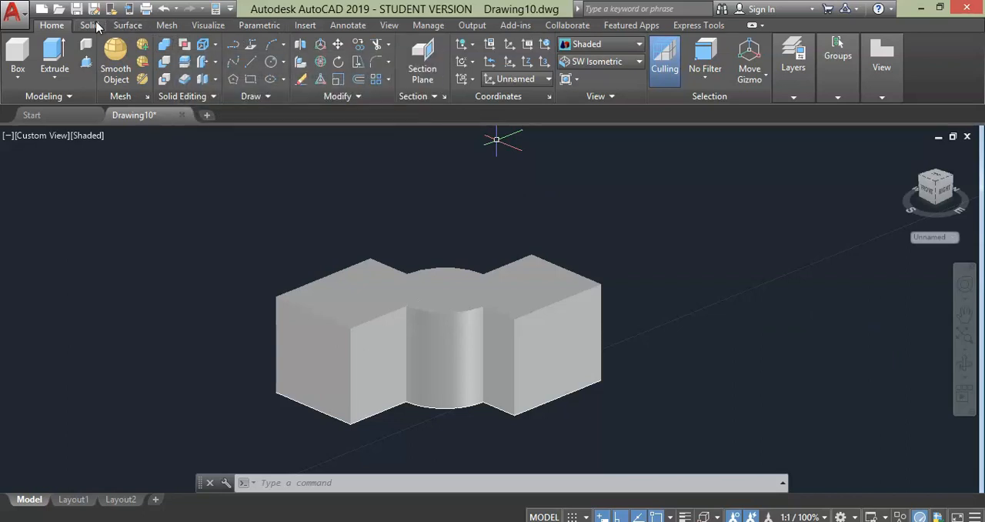
# Step: Start Interfere from the Solid tab, adding a box to the second set
pyautogui.click(89, 25)
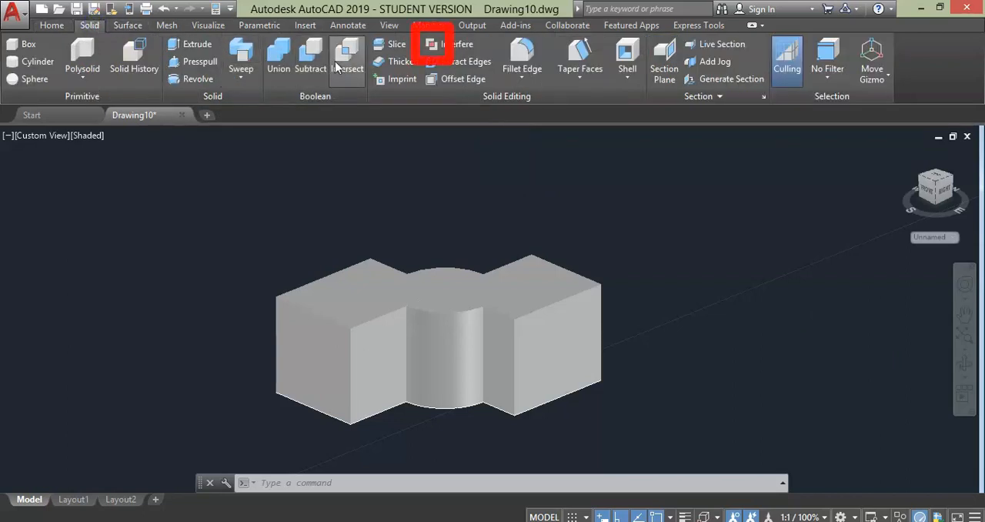
pyautogui.click(432, 44)
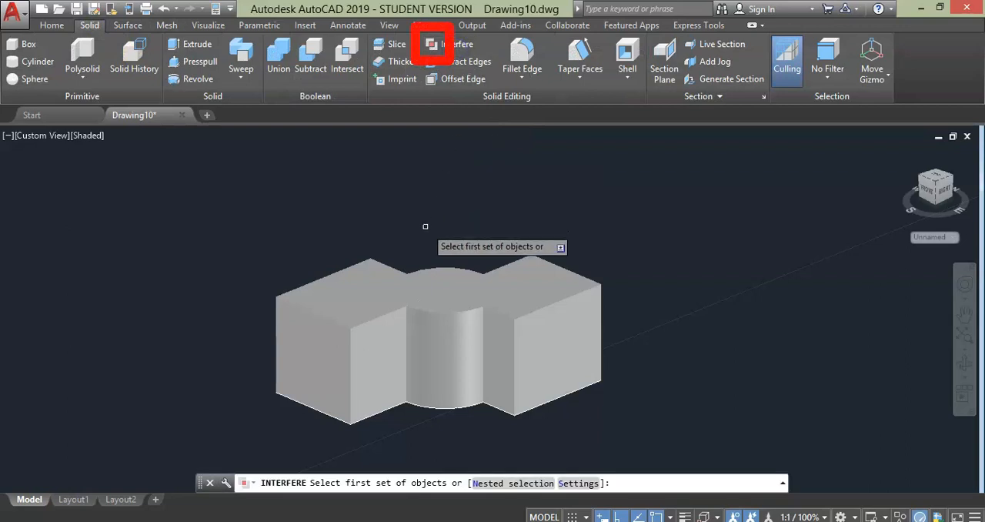
pyautogui.moveTo(441, 283)
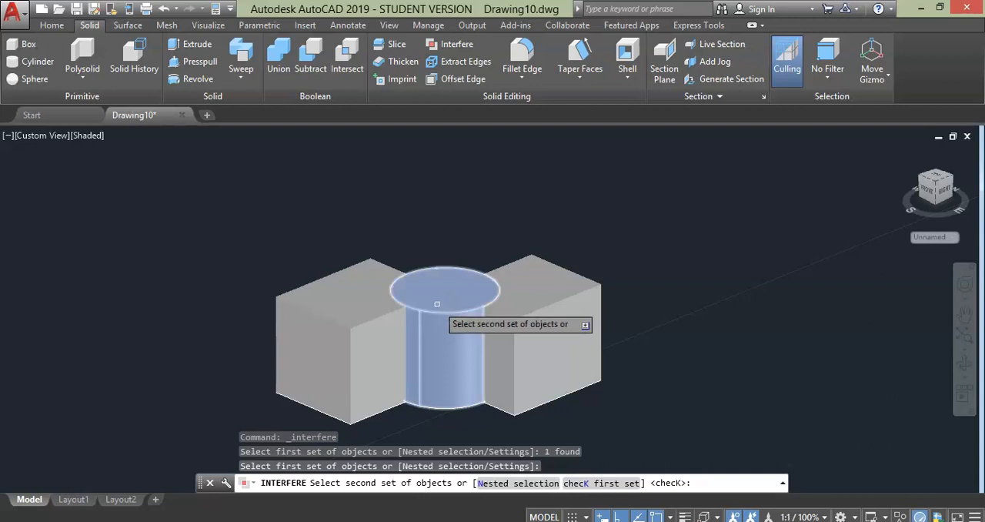
pyautogui.click(540, 306)
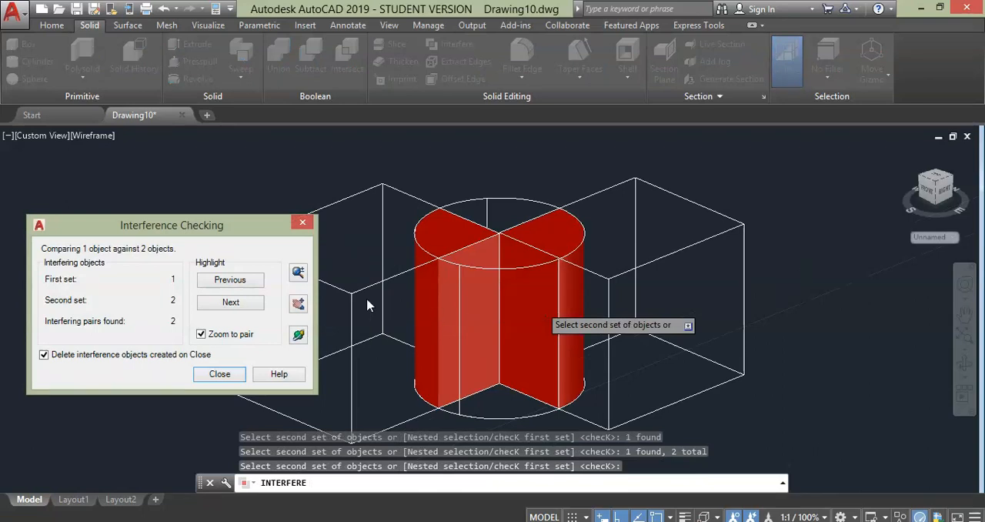
pyautogui.moveTo(129, 314)
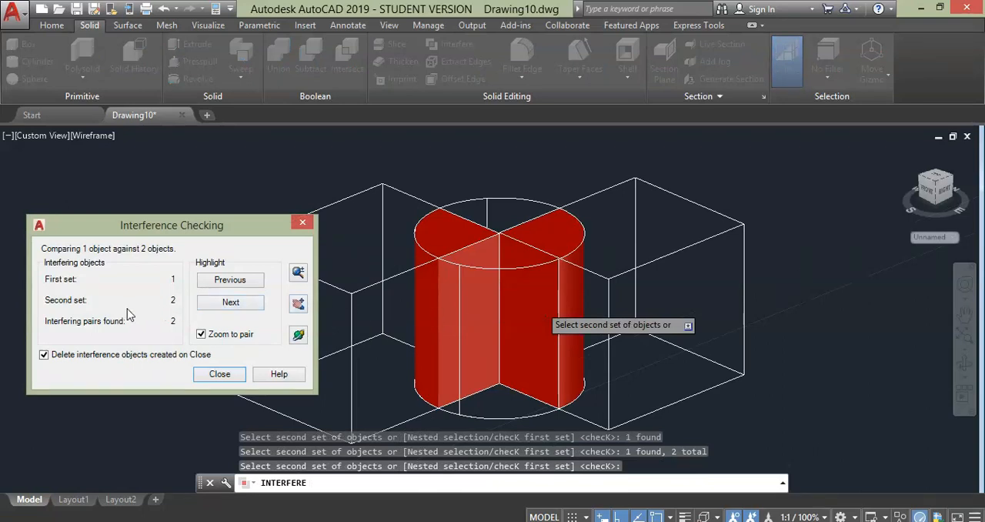
pyautogui.moveTo(170, 334)
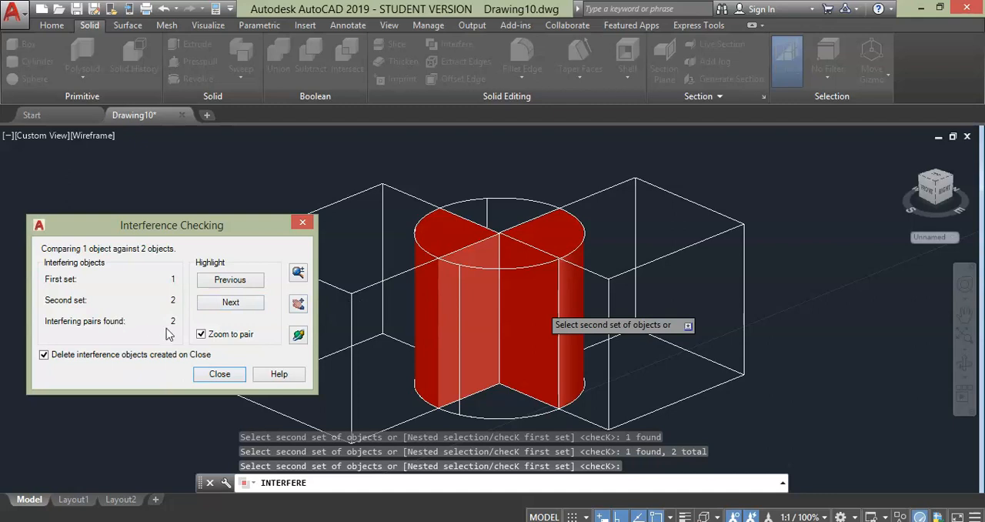
pyautogui.moveTo(141, 340)
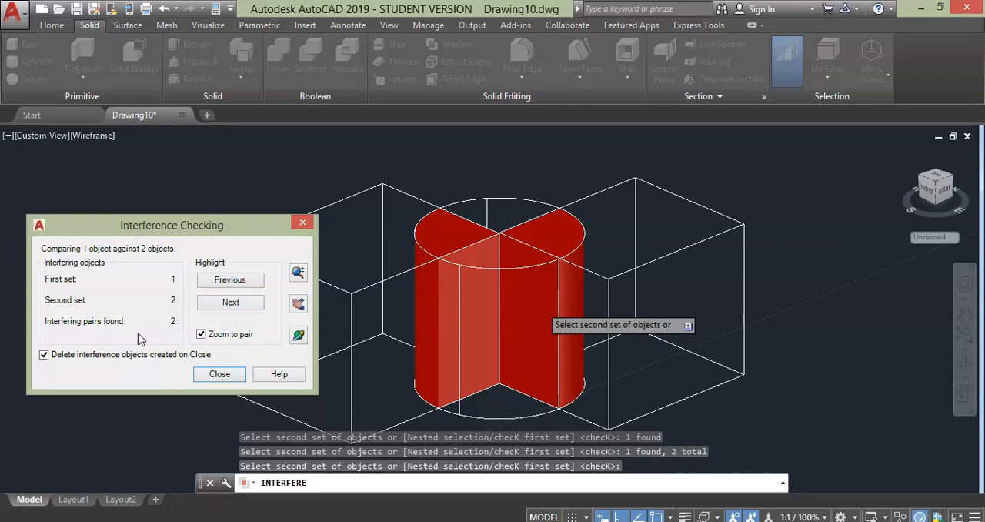
pyautogui.moveTo(282, 321)
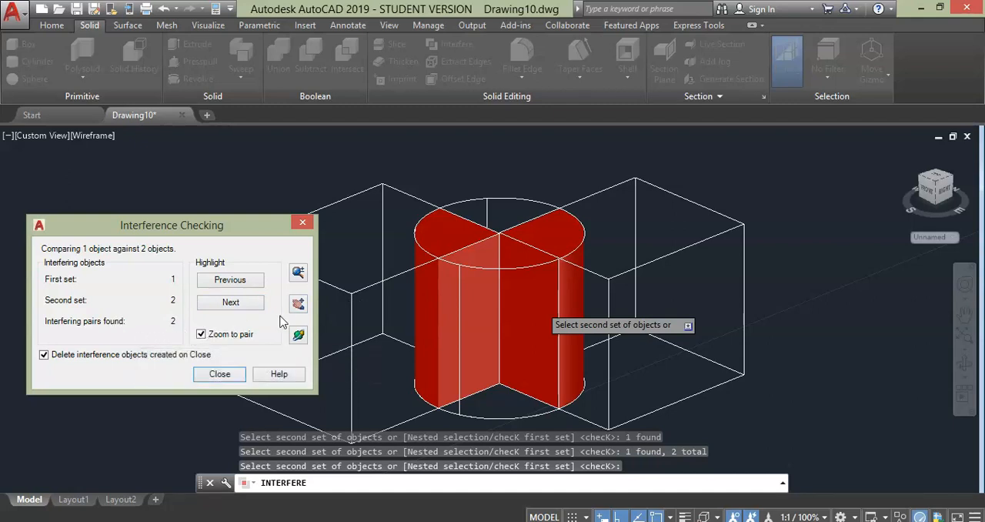
pyautogui.moveTo(299, 337)
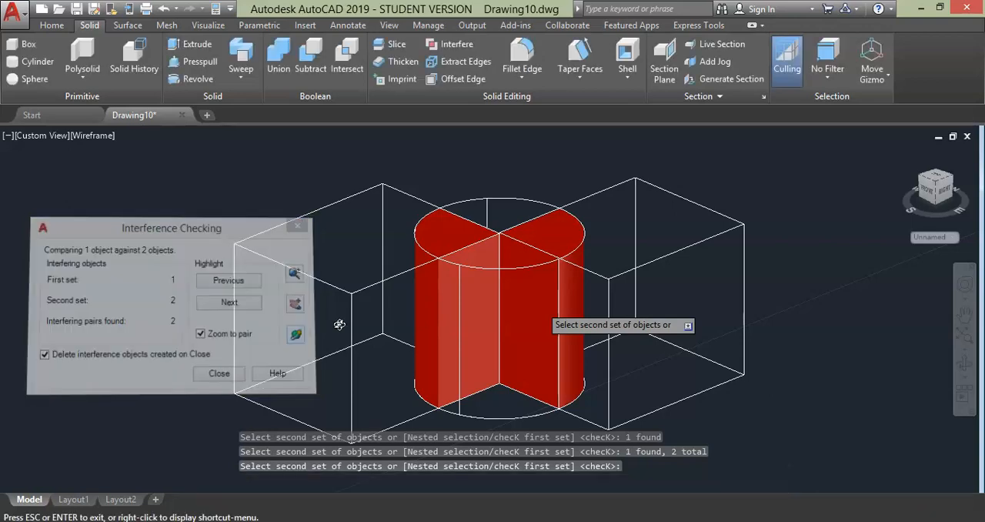
# Step: Orbit the interference result end-on along the cylinder axis, from the side, then angled
pyautogui.click(218, 373)
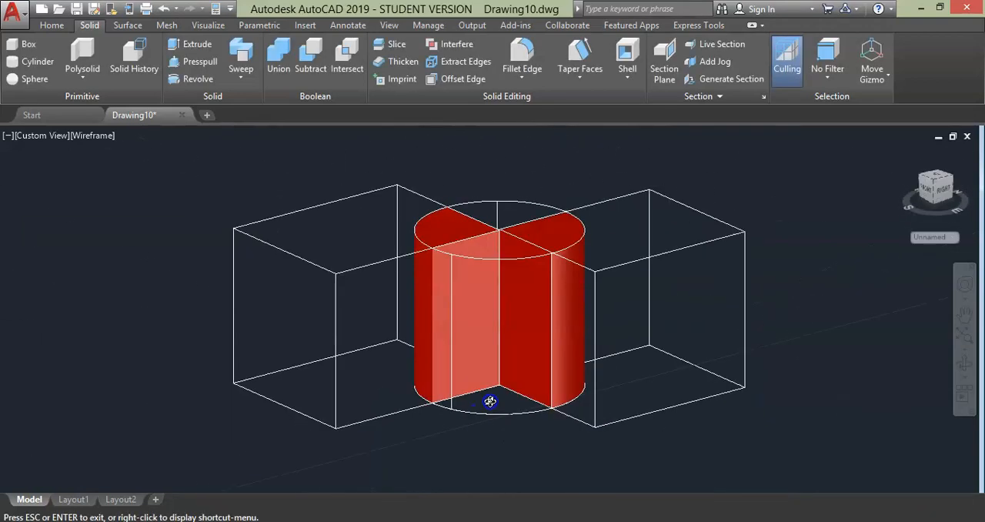
pyautogui.moveTo(490, 401); pyautogui.dragTo(570, 289)
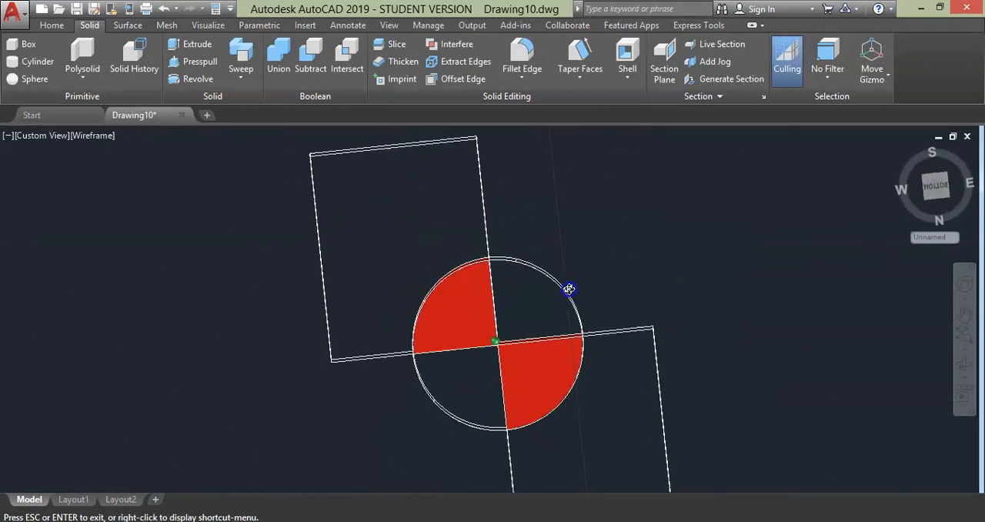
pyautogui.moveTo(570, 289); pyautogui.dragTo(552, 361)
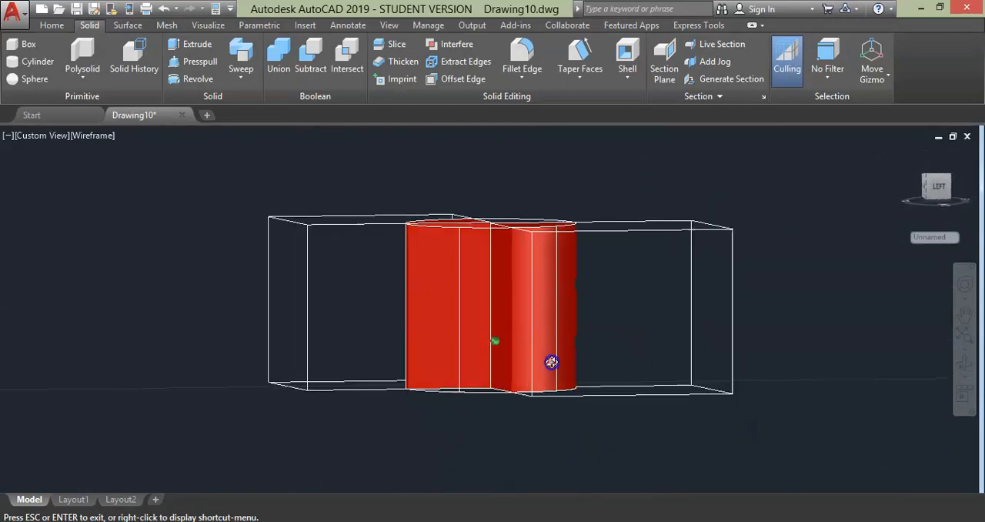
pyautogui.moveTo(551, 361); pyautogui.dragTo(511, 372)
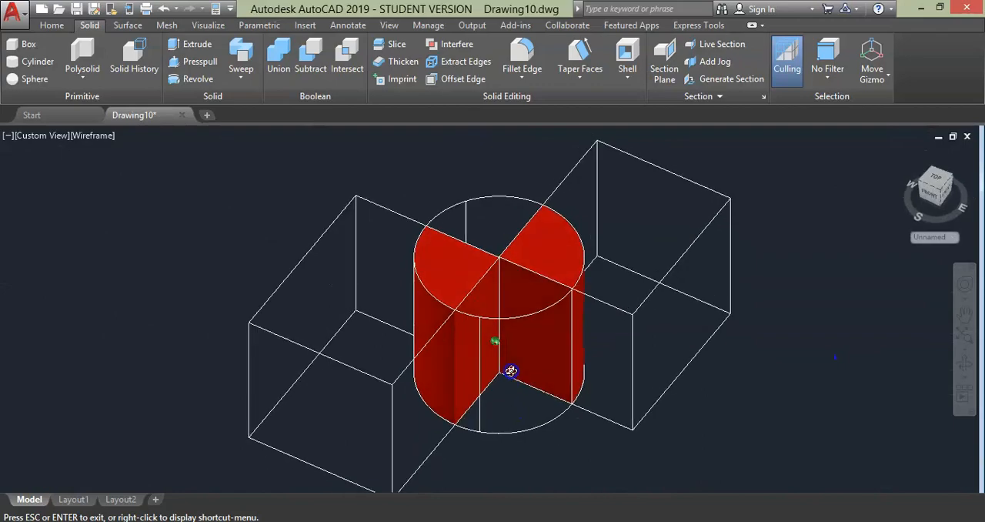